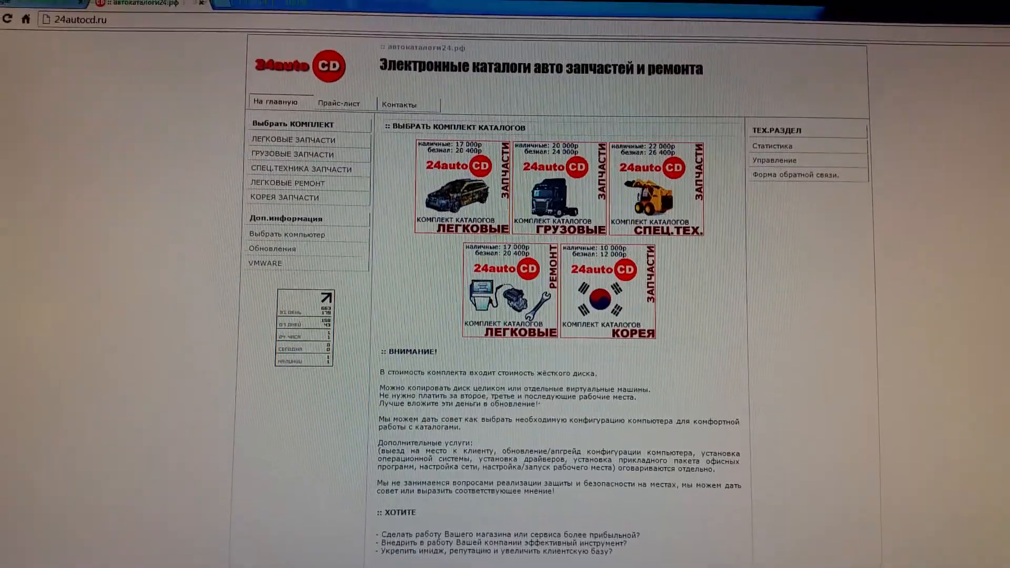
# Switch between the EWA welcome portal and the EPC catalogue window.
pyautogui.scroll(-3)
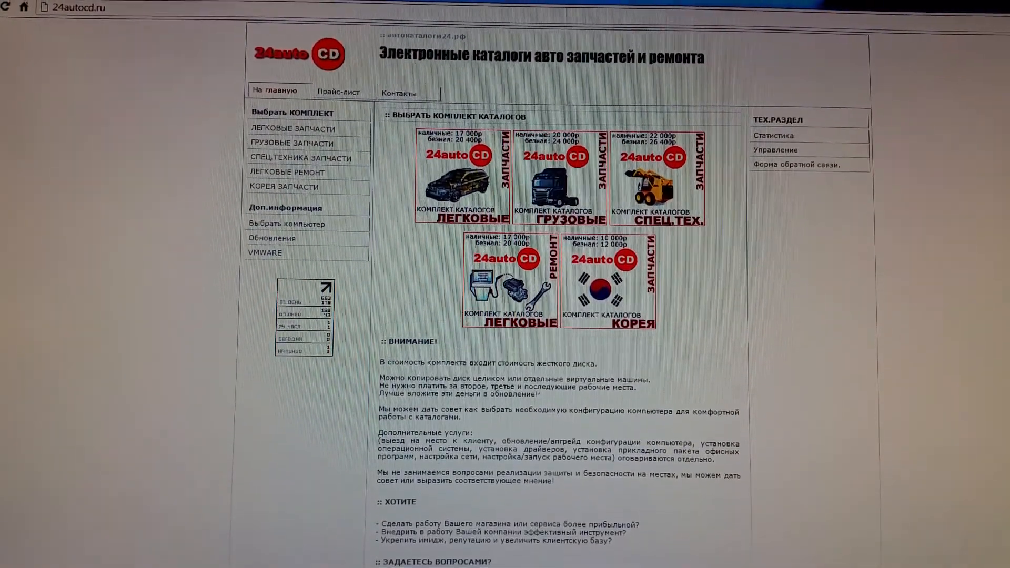
pyautogui.click(555, 174)
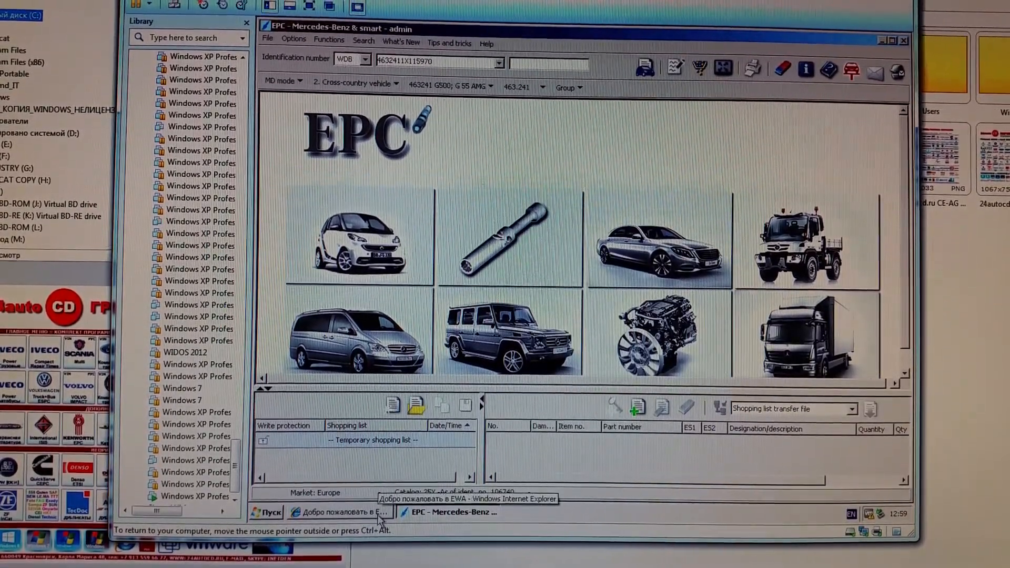
pyautogui.click(341, 512)
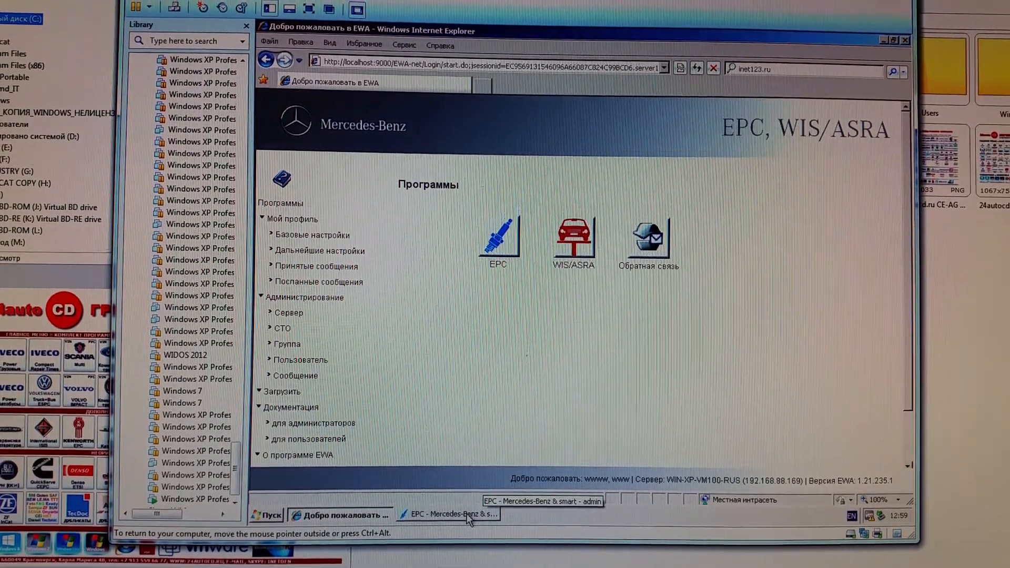
pyautogui.click(451, 514)
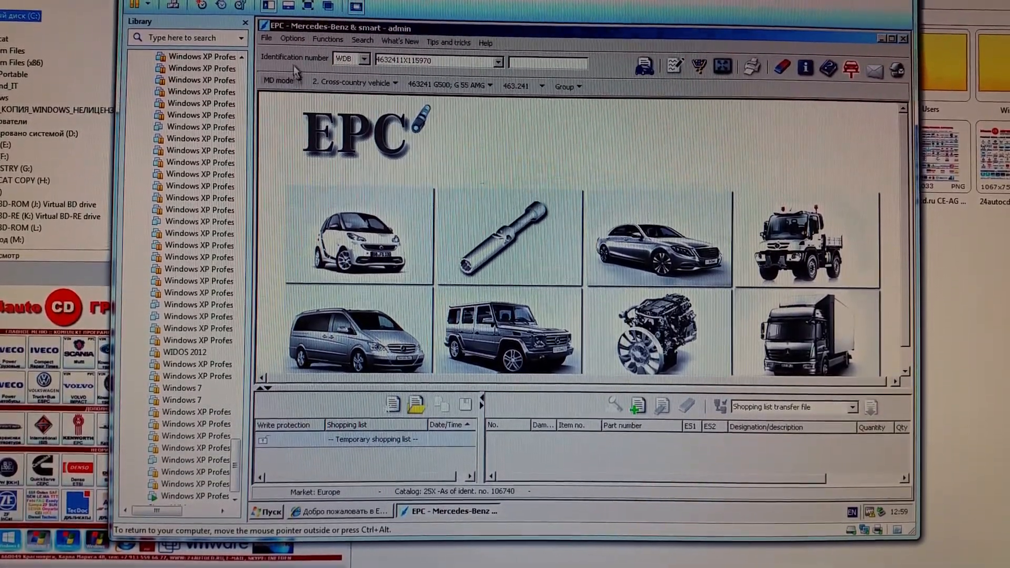
# List the catalogue modes, then the vehicle classes from Car to Powersystems.
pyautogui.click(282, 82)
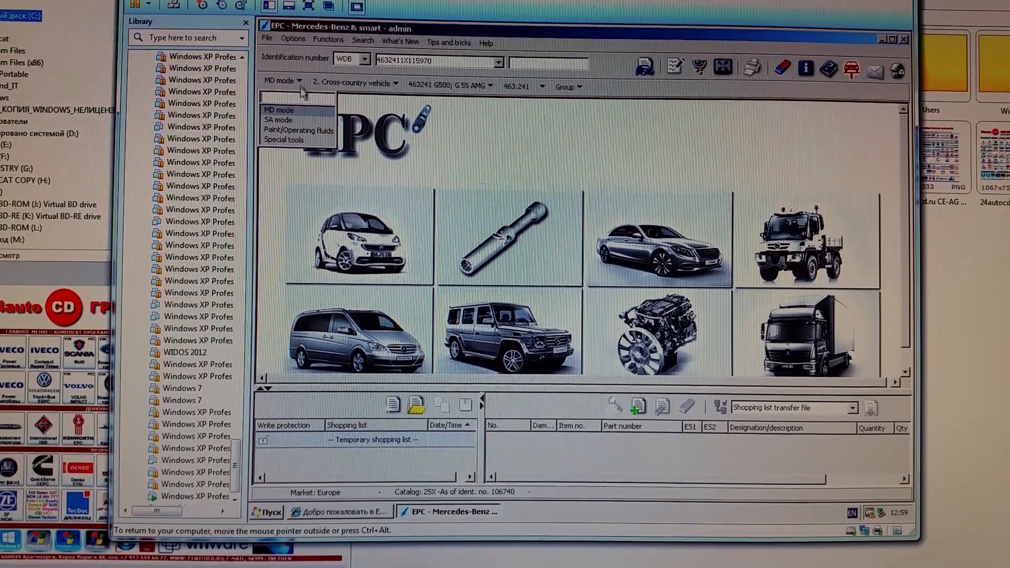
pyautogui.click(396, 87)
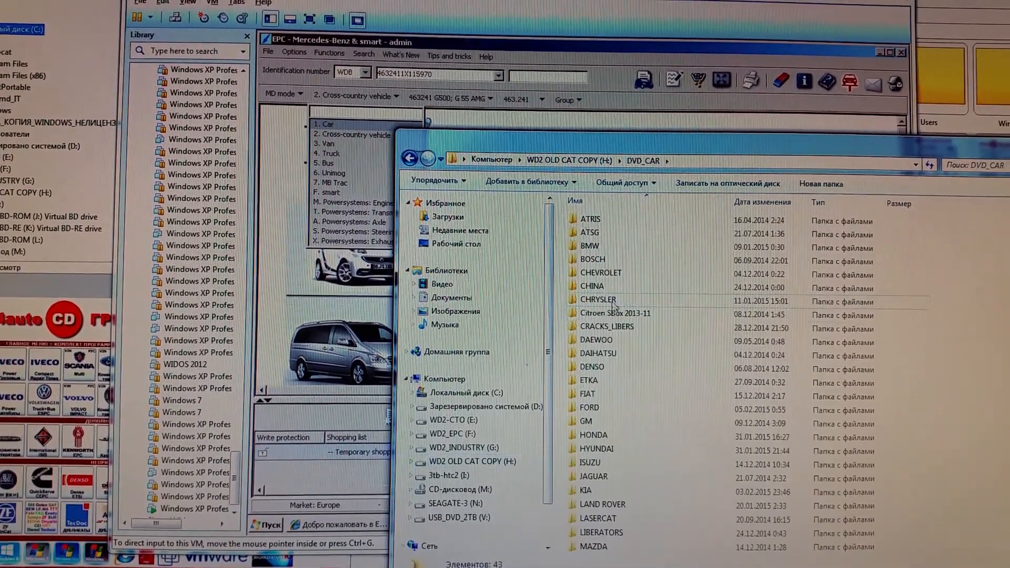
# Browse the MERCEDES-BENZ EPC BASE 09.2014 folder and inspect its disc image ISO files.
pyautogui.scroll(-3)
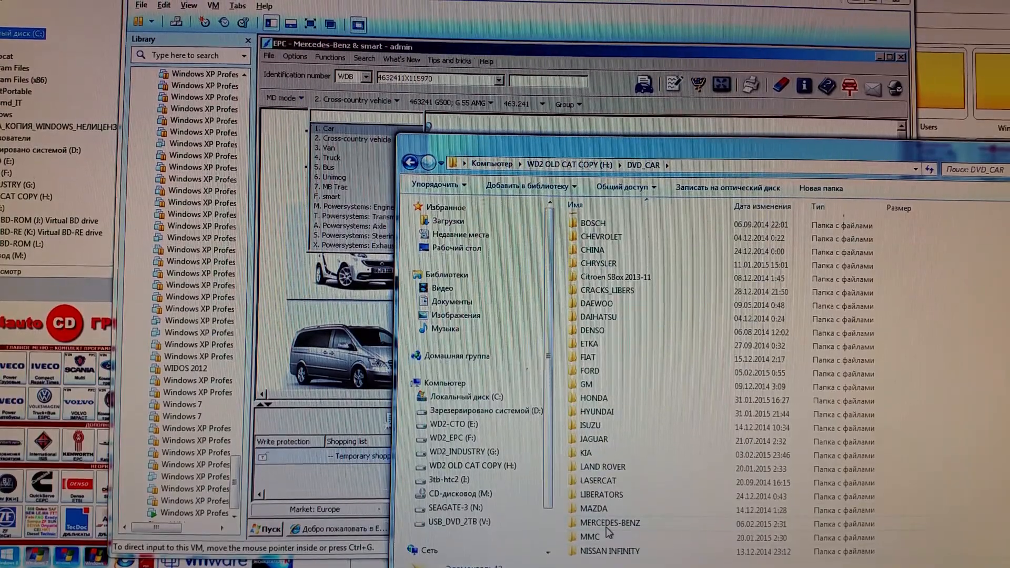
pyautogui.doubleClick(610, 523)
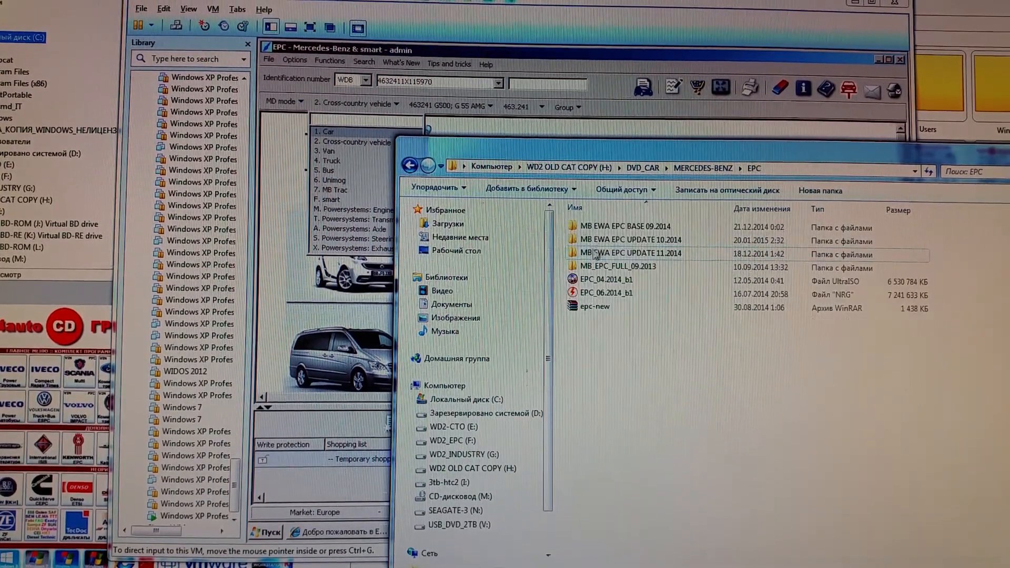
pyautogui.doubleClick(623, 227)
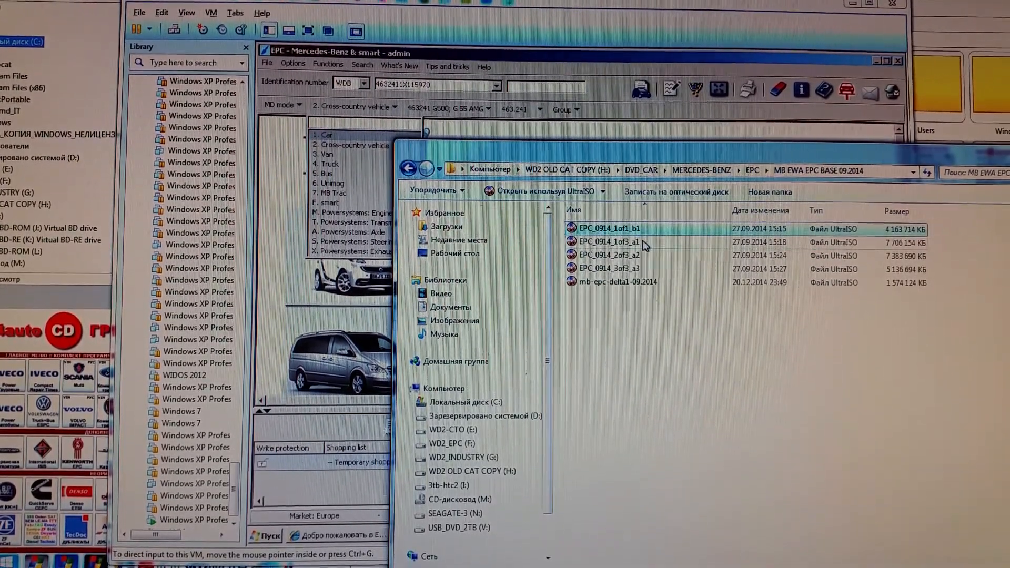
pyautogui.click(608, 258)
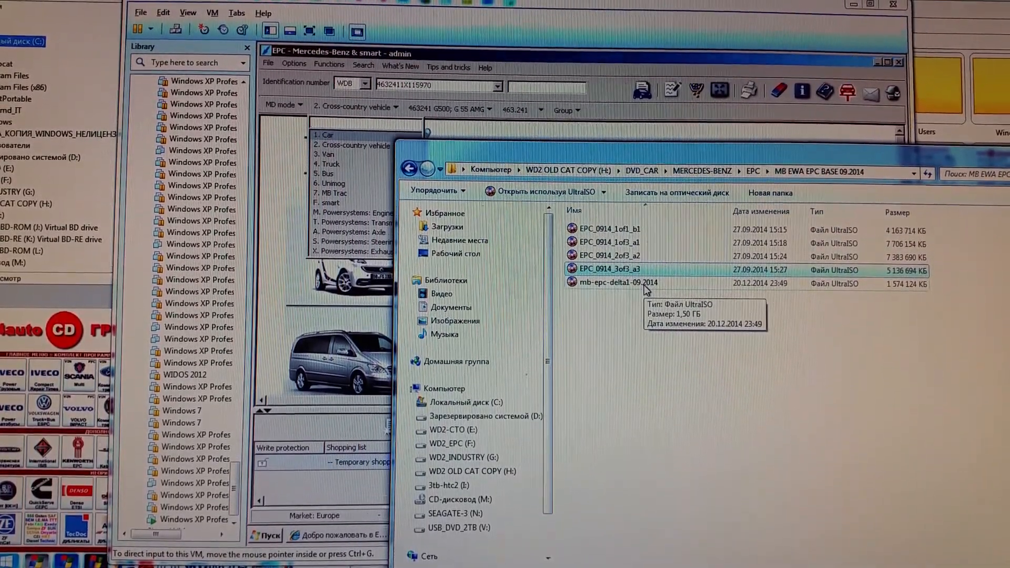
pyautogui.click(619, 282)
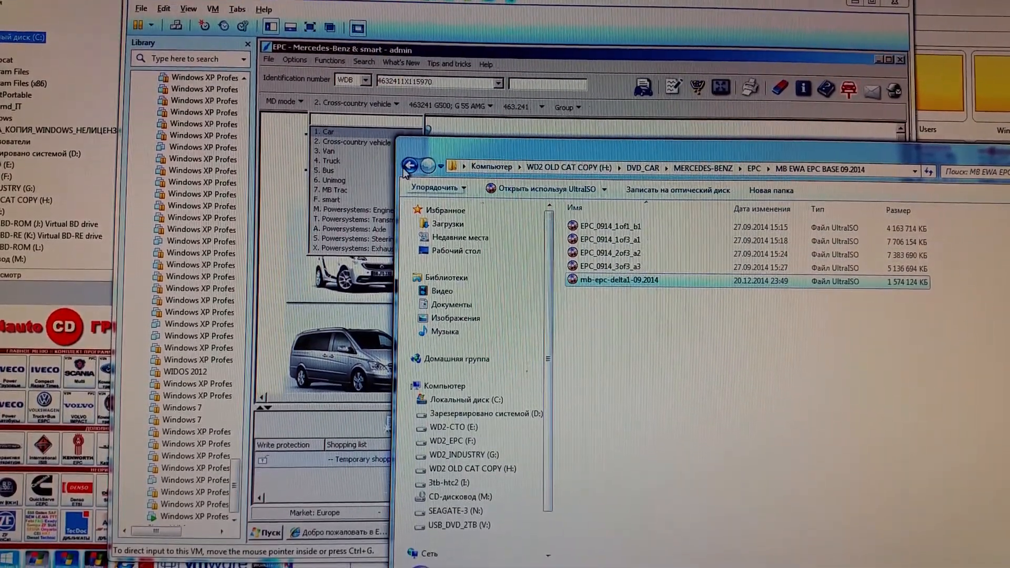
pyautogui.click(408, 167)
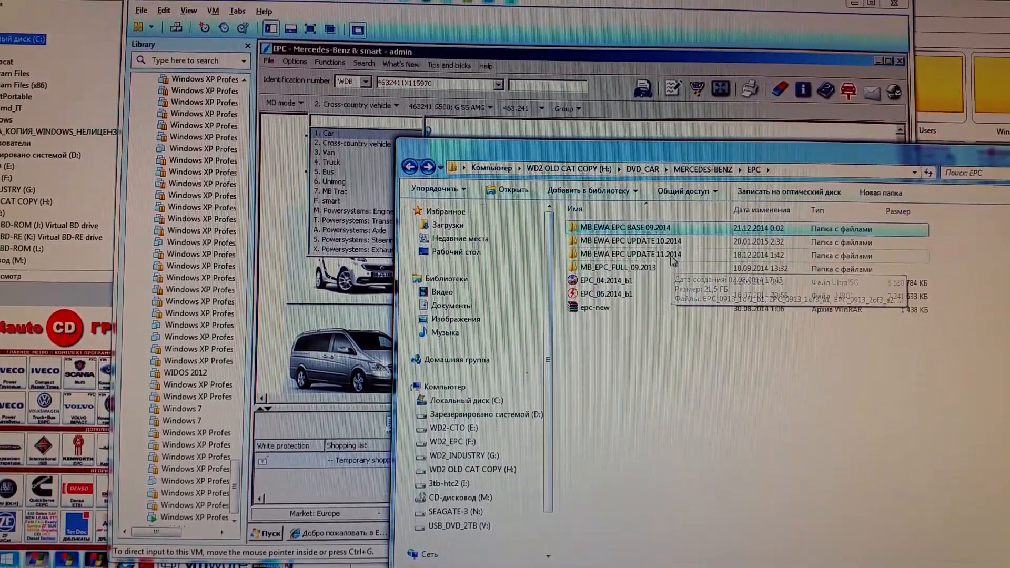
# Browse the MB EWA EPC UPDATE 11.2014 folder and return to the EPC folder.
pyautogui.doubleClick(632, 255)
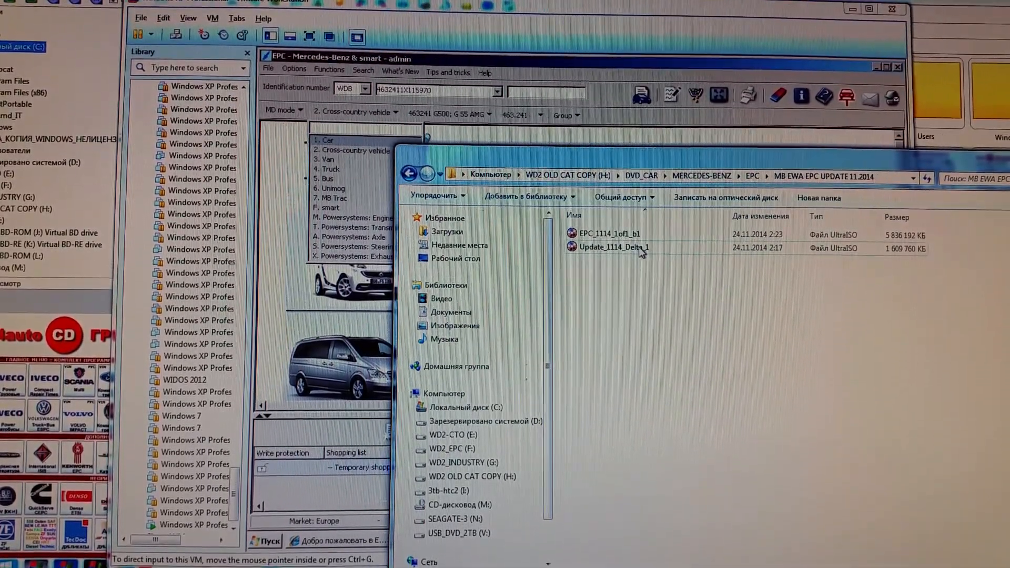
pyautogui.click(612, 246)
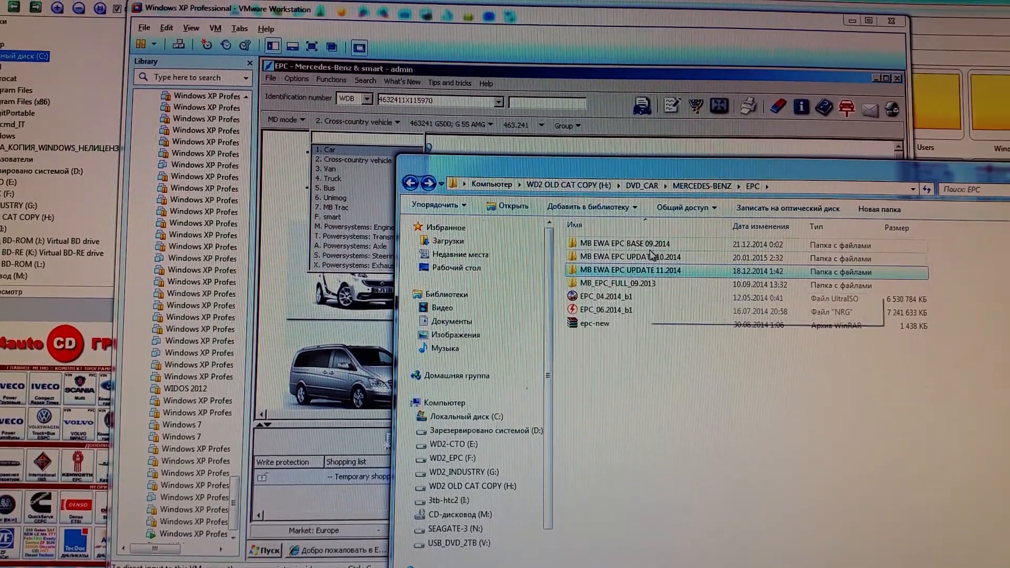
pyautogui.rightClick(622, 243)
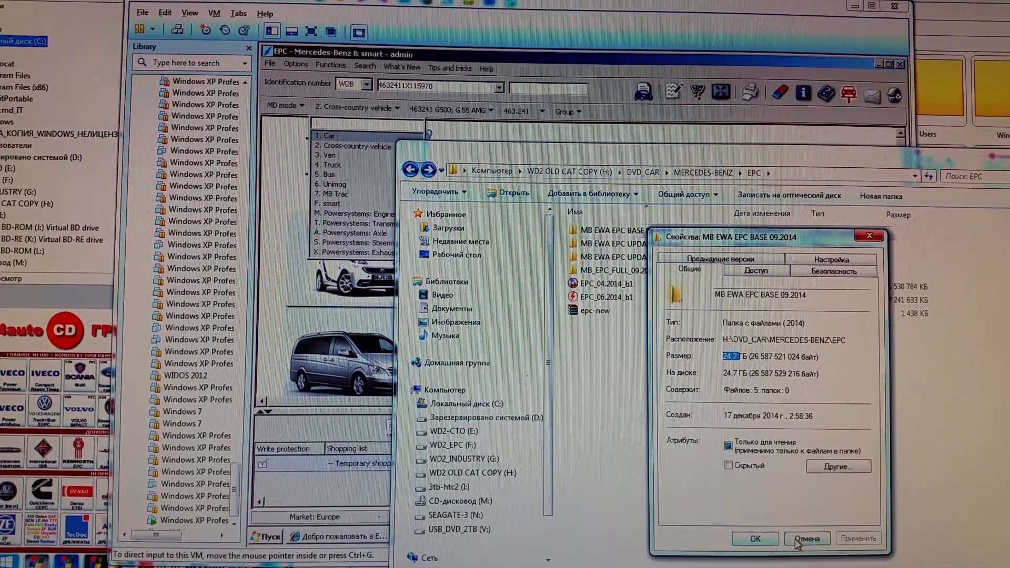
pyautogui.click(806, 539)
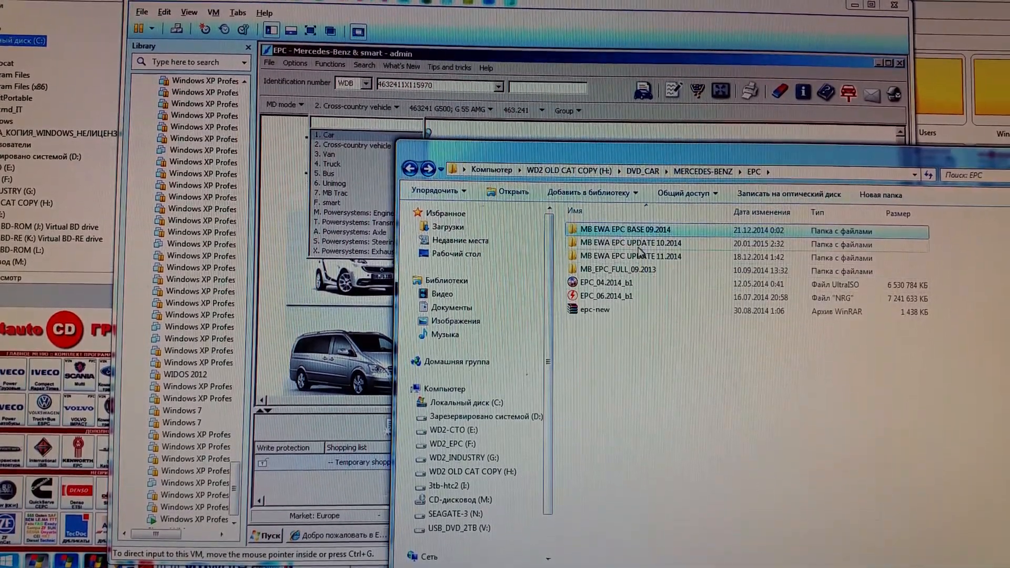
pyautogui.rightClick(630, 256)
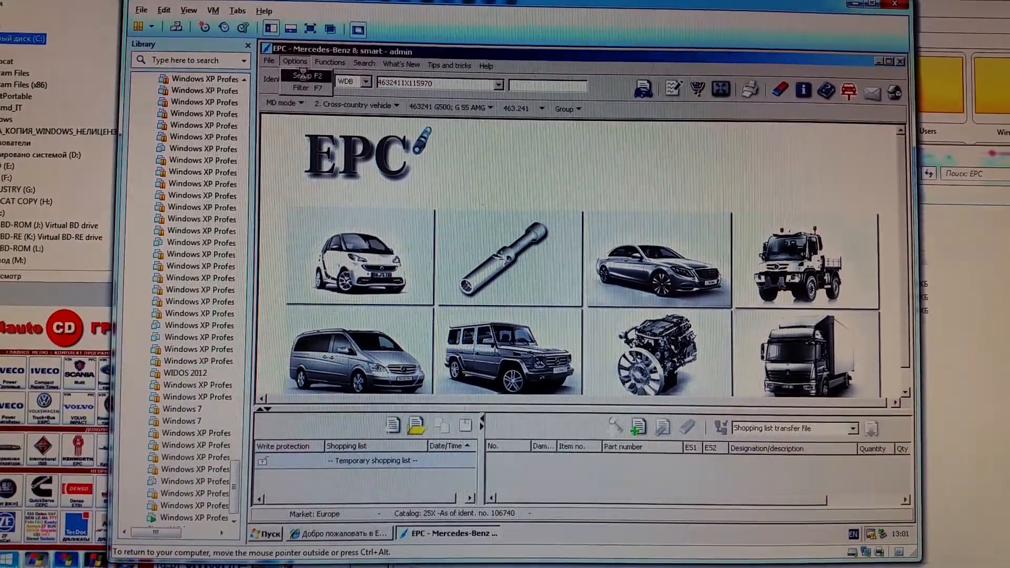
# Review the dialog languages in Options > Setup and keep English selected.
pyautogui.click(304, 76)
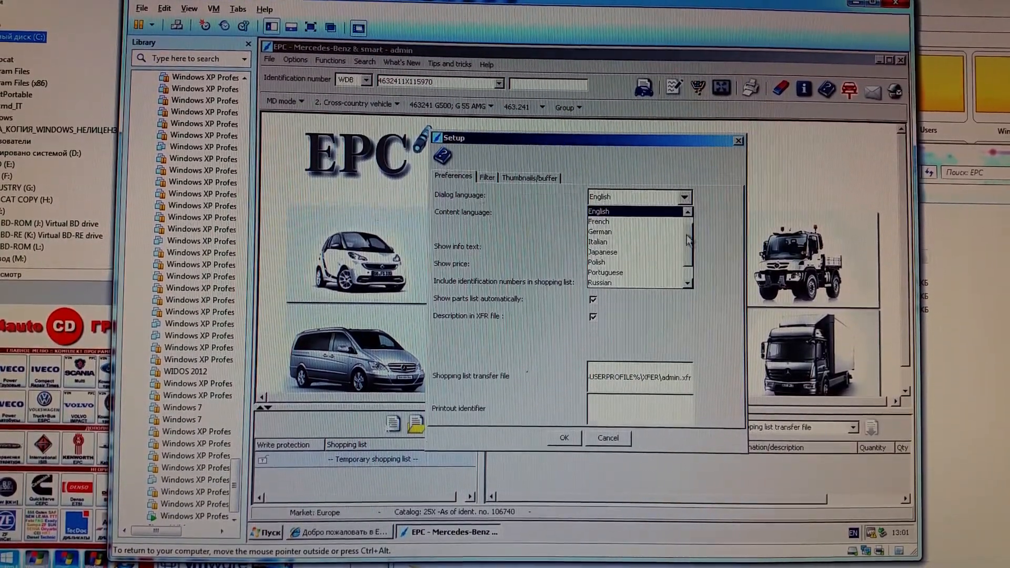
pyautogui.scroll(-3)
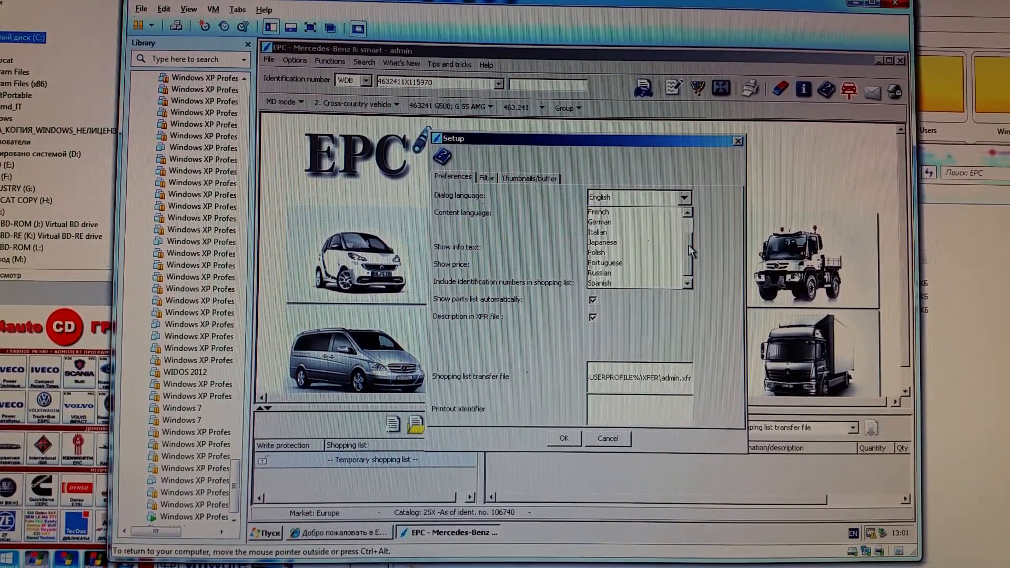
pyautogui.scroll(-3)
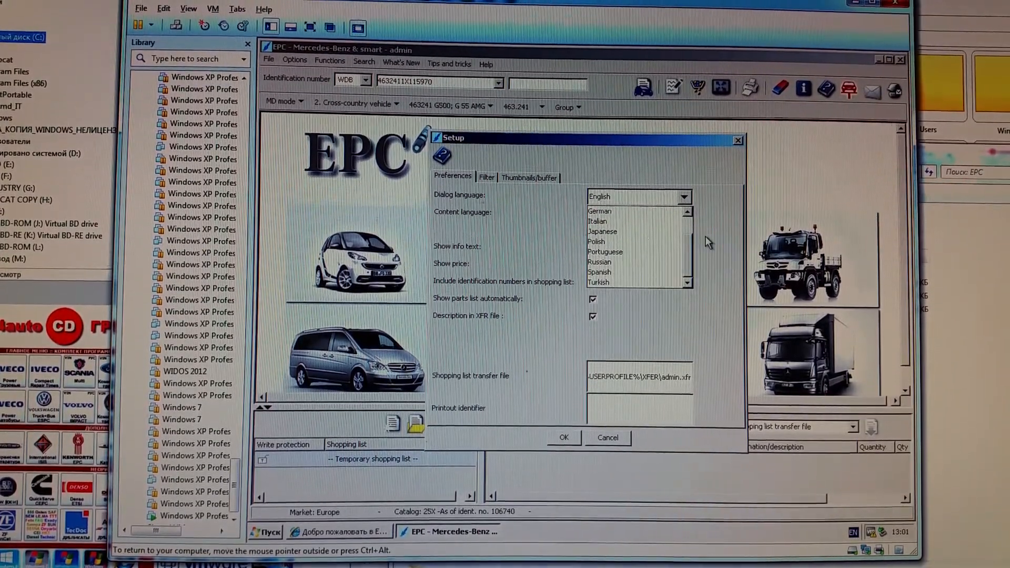
pyautogui.click(598, 215)
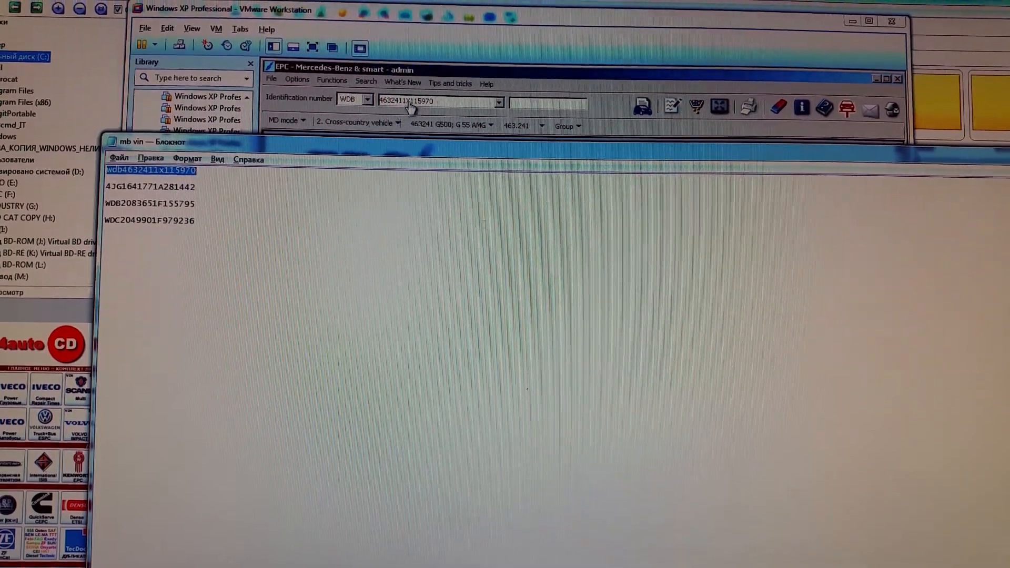
# Return to the EPC catalogue window with the G-class VIN still identified.
pyautogui.click(367, 100)
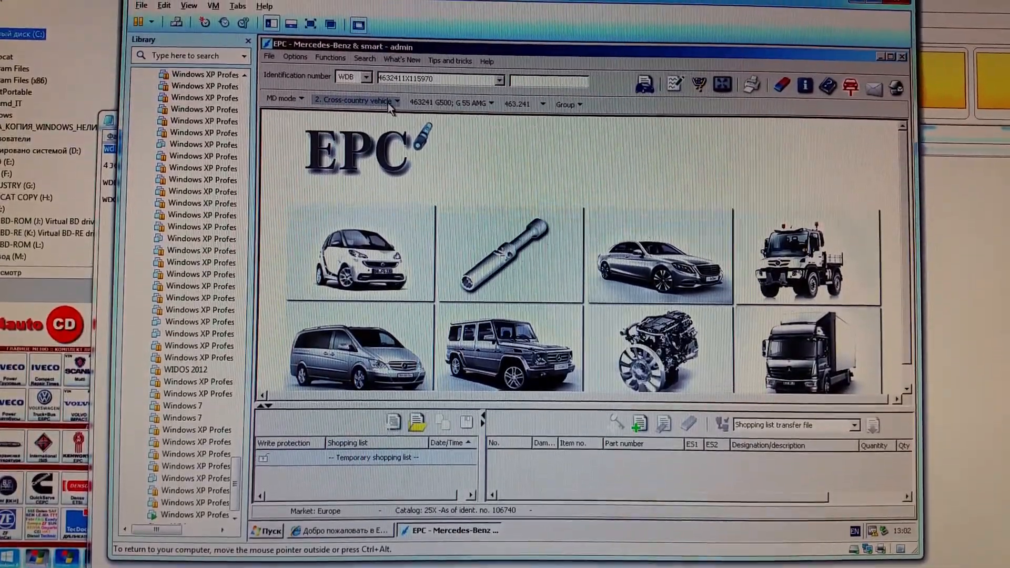
# Review the G 500's major assembly groups without choosing one, then show the Help menu.
pyautogui.click(355, 104)
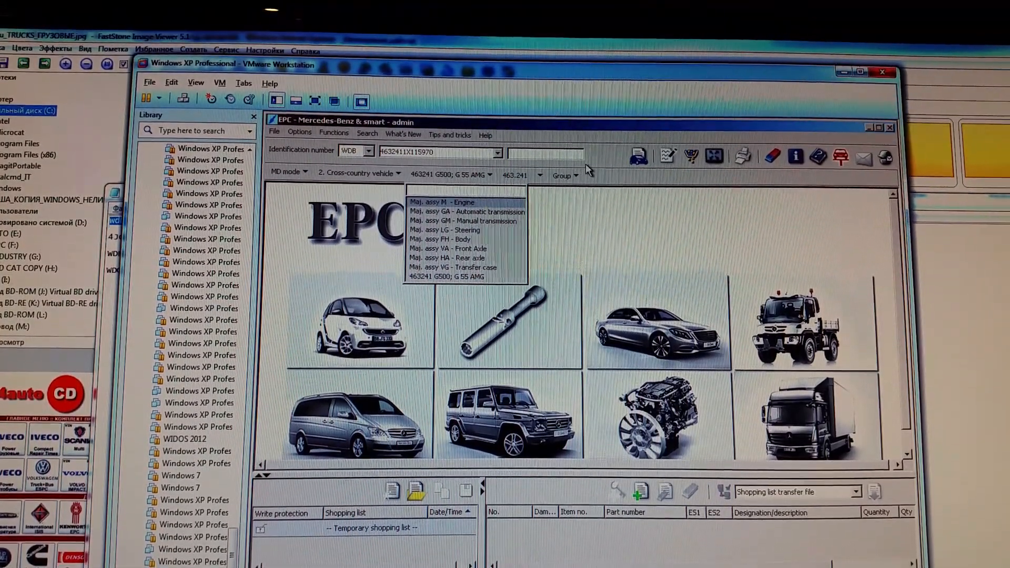
pyautogui.click(441, 151)
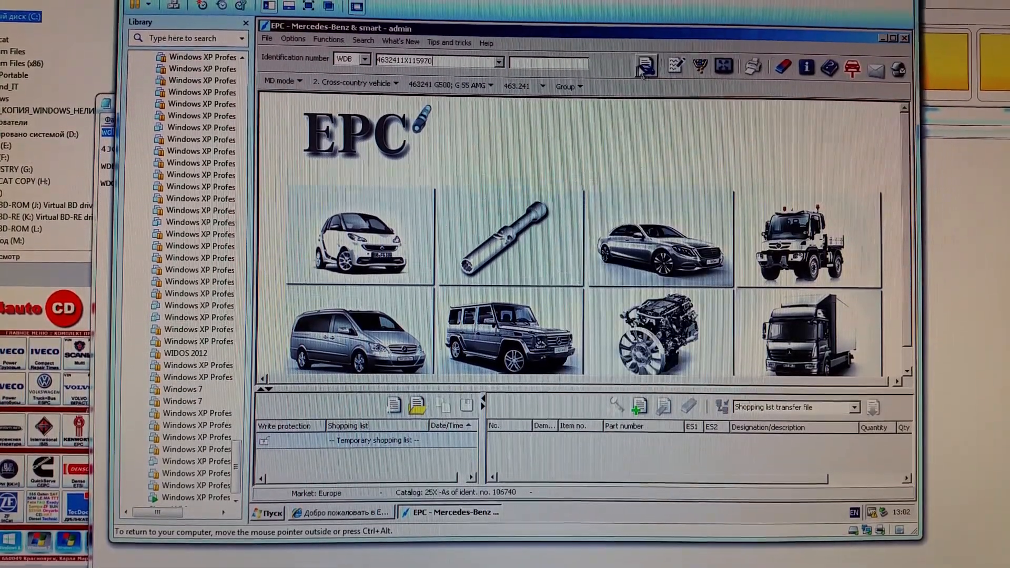
pyautogui.click(645, 65)
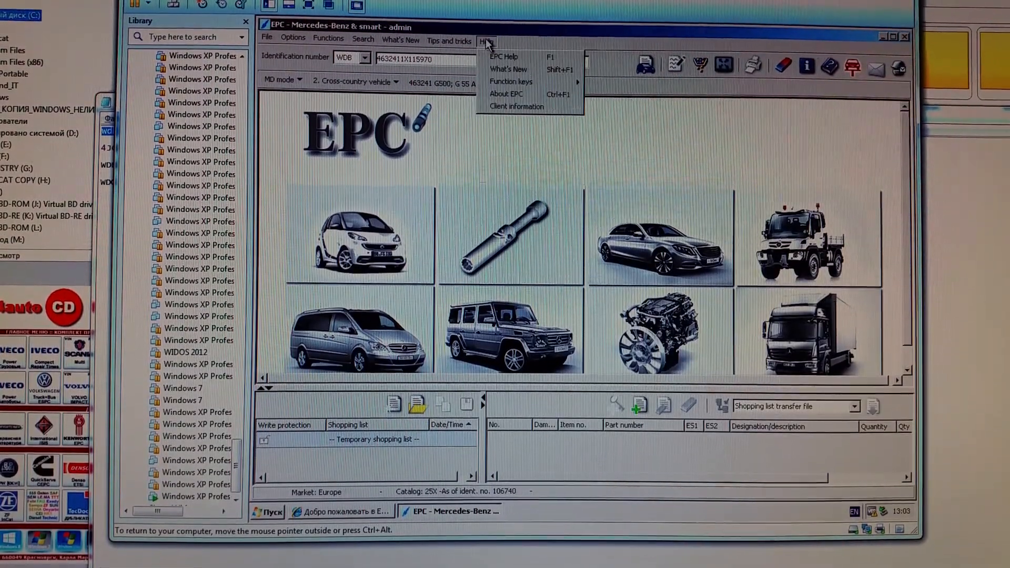
pyautogui.moveTo(509, 97)
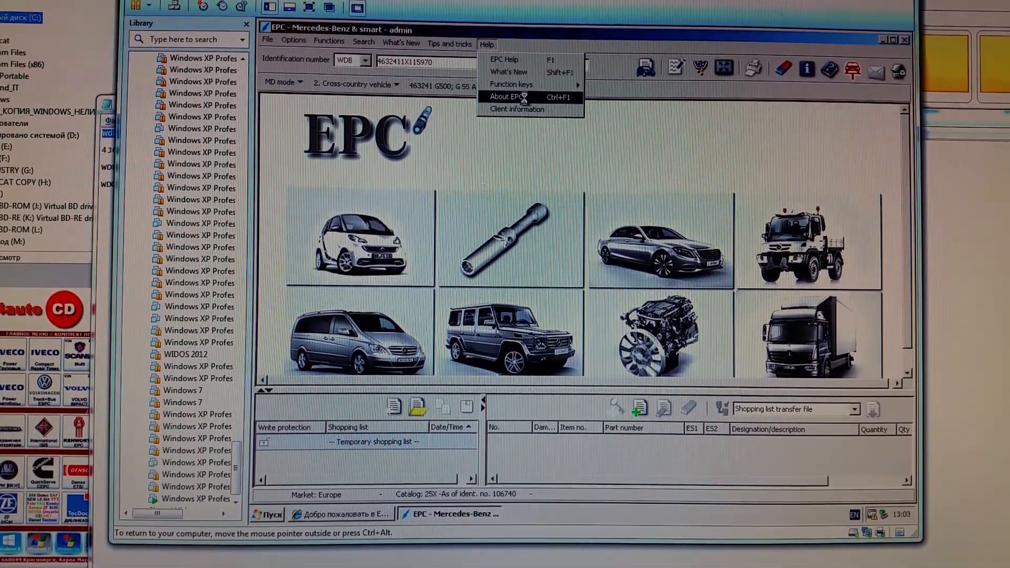
# Check About EPC showing version 2.0.1.1 with November 2014 data, then dismiss it.
pyautogui.click(507, 97)
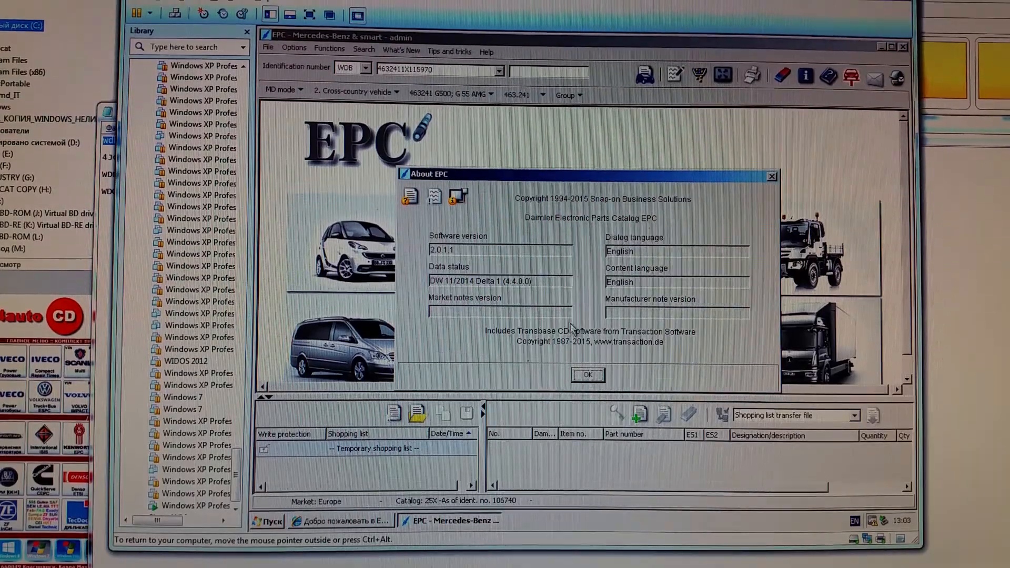
pyautogui.click(486, 49)
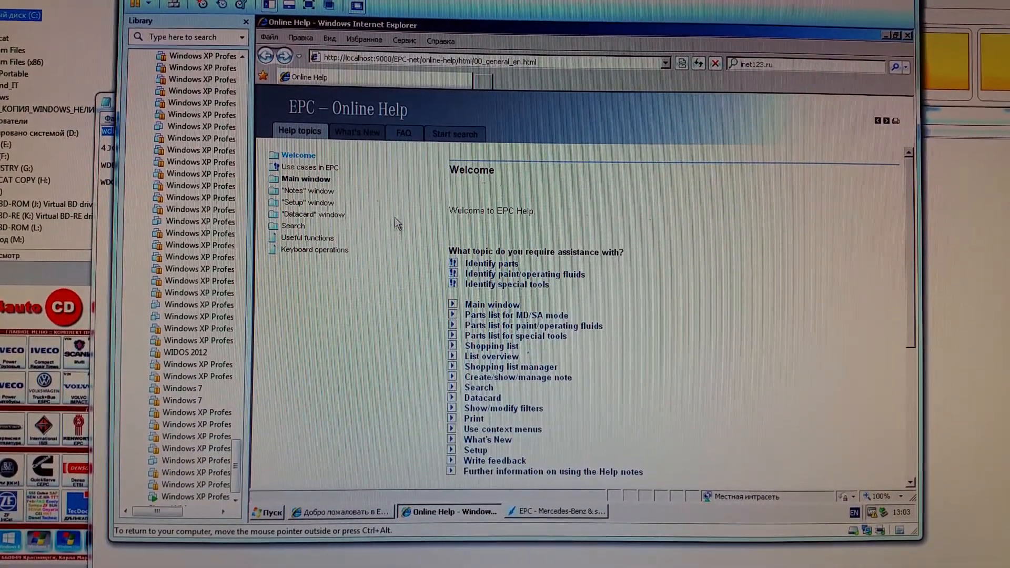
pyautogui.moveTo(371, 219)
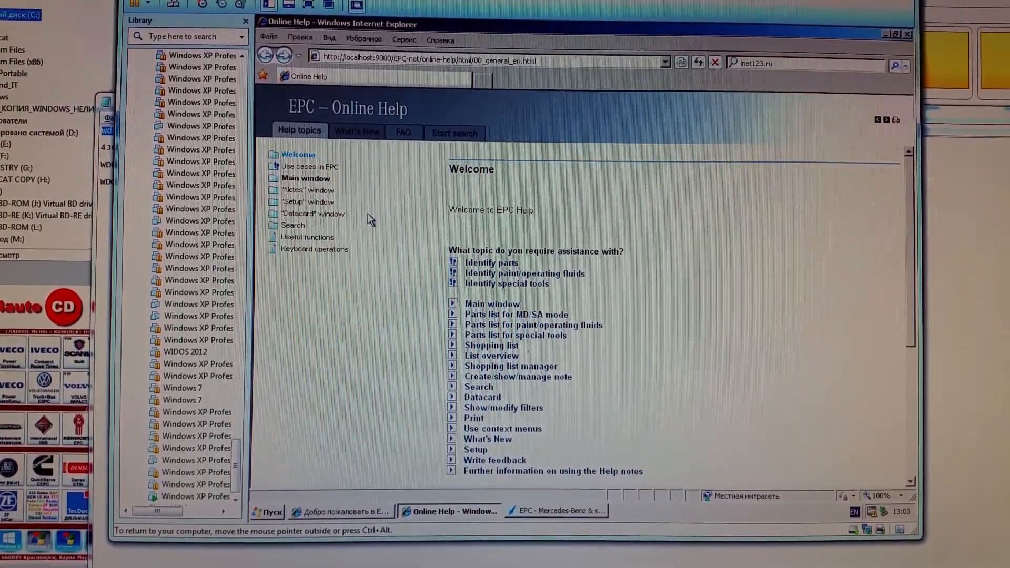
# Browse the EPC Online Help What's New, FAQ and Start search pages, then return to help topics.
pyautogui.click(357, 132)
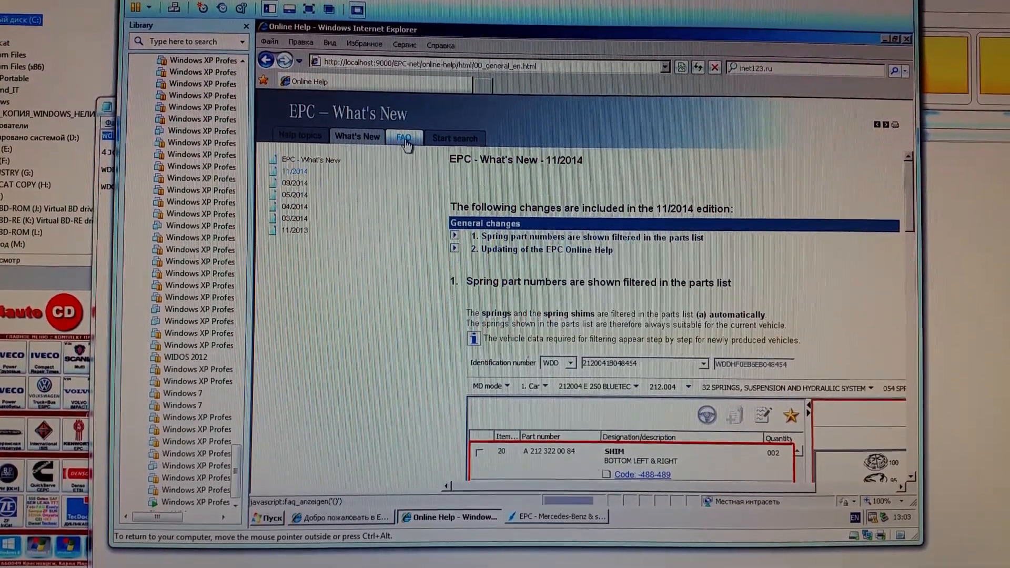
pyautogui.click(403, 137)
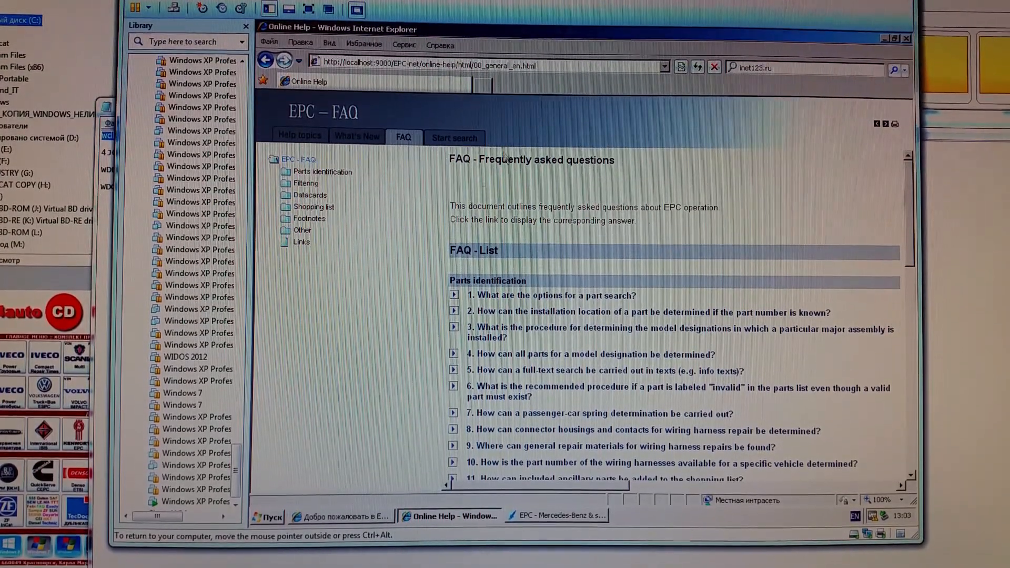
pyautogui.click(298, 136)
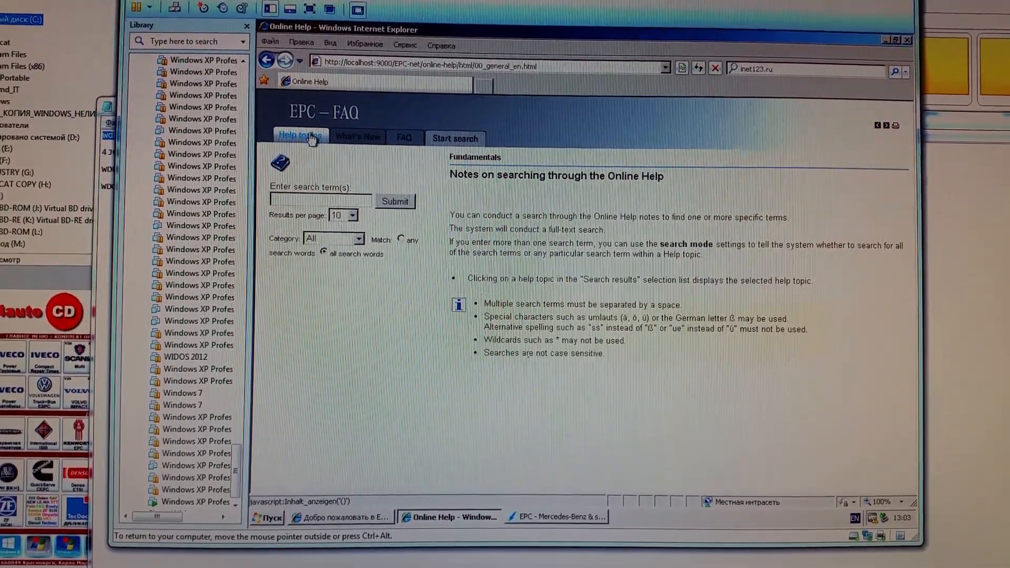
pyautogui.click(299, 136)
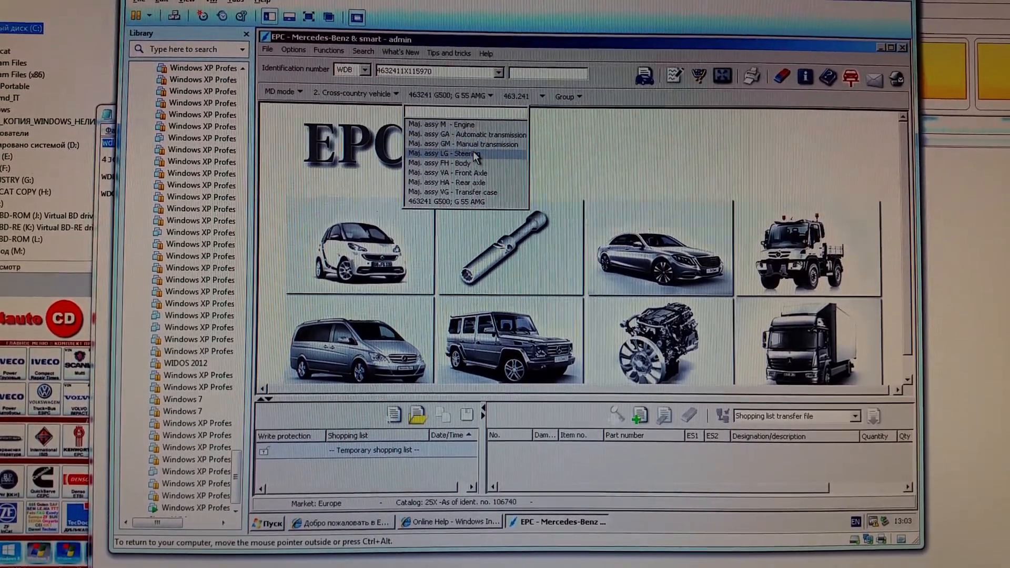
# Select major assembly LG Steering with model 765502 for the power steering gear parts list.
pyautogui.click(457, 154)
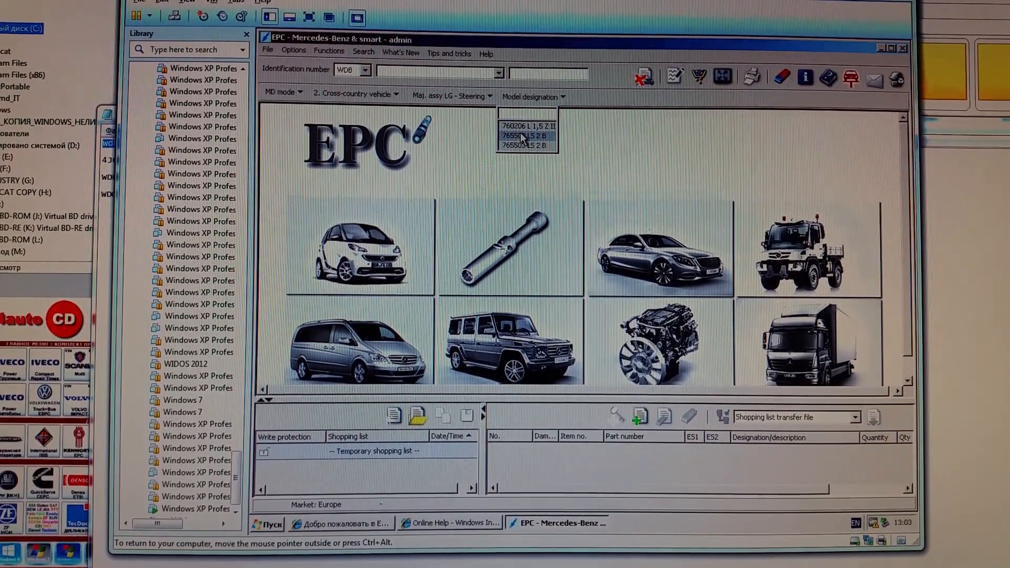
pyautogui.click(528, 136)
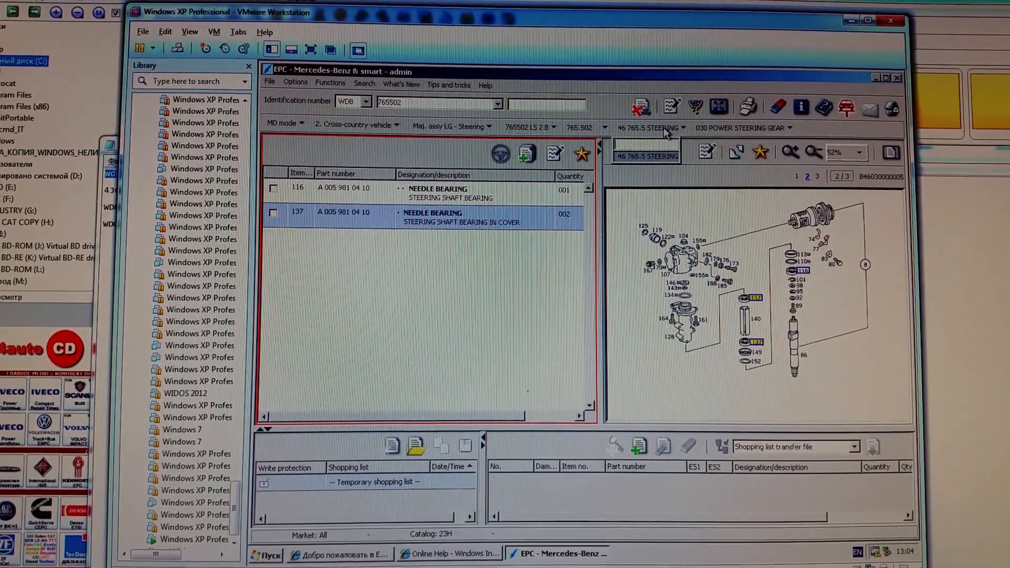
# Select engine assembly 102959 and show the 12450 air pollution control parts list and diagram.
pyautogui.click(554, 124)
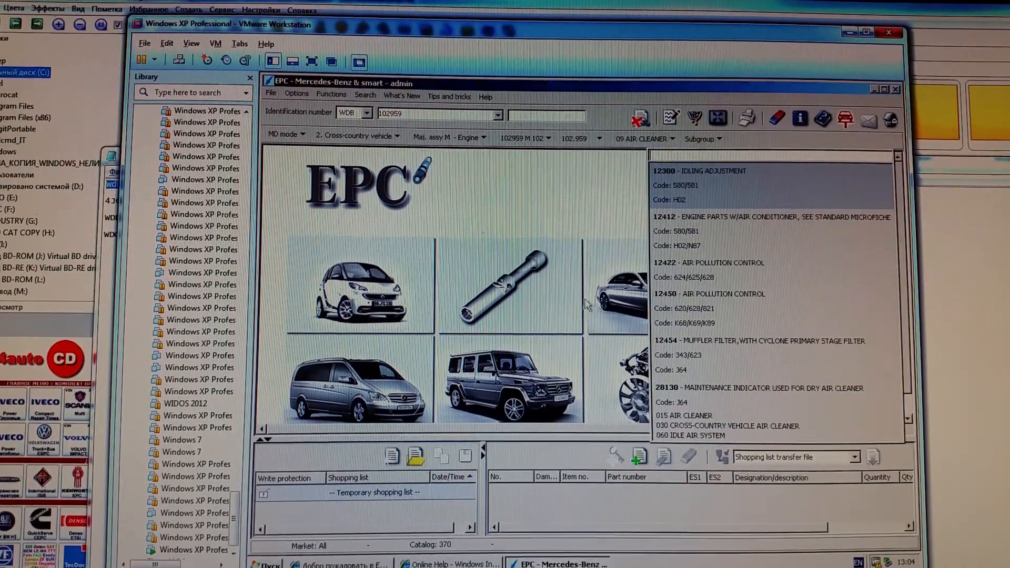
pyautogui.click(709, 294)
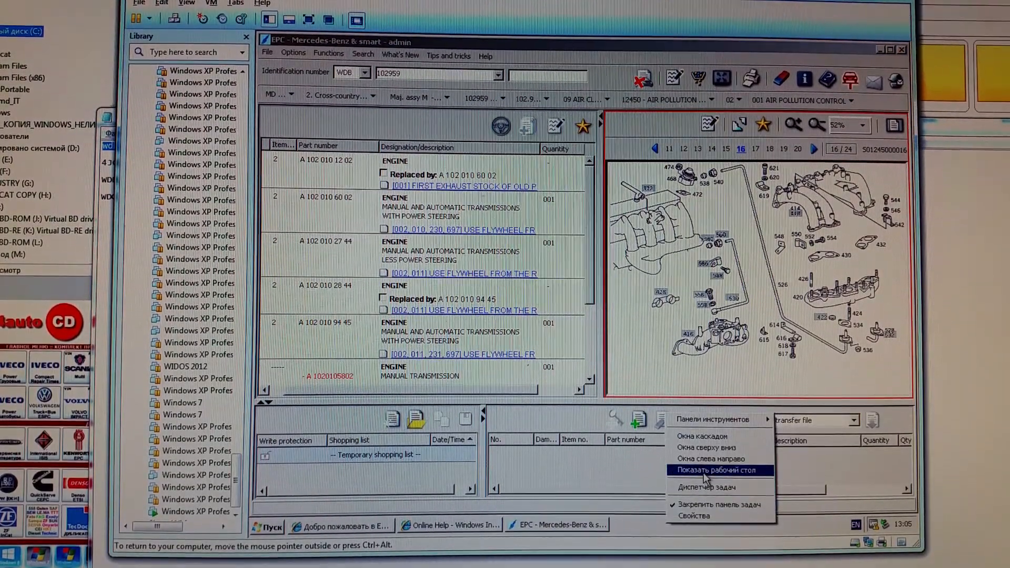
pyautogui.click(710, 470)
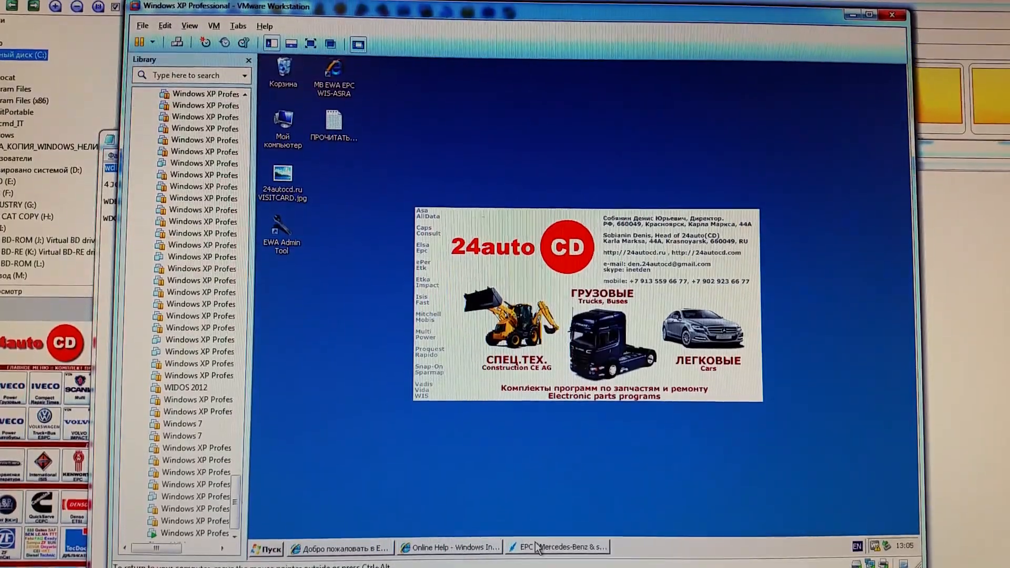
pyautogui.click(558, 547)
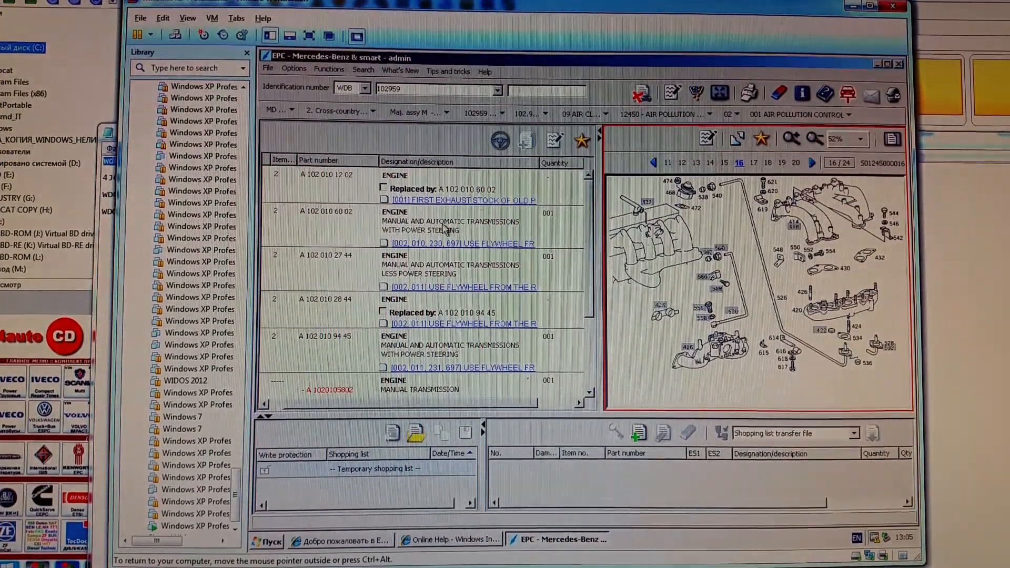